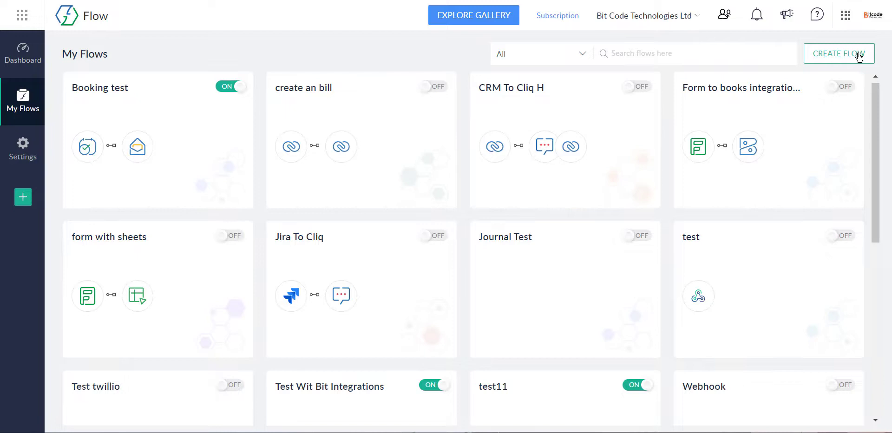
Create a new flow named 'Test 3 Video' with description 'Test' and enter its builder.
left_click(838, 53)
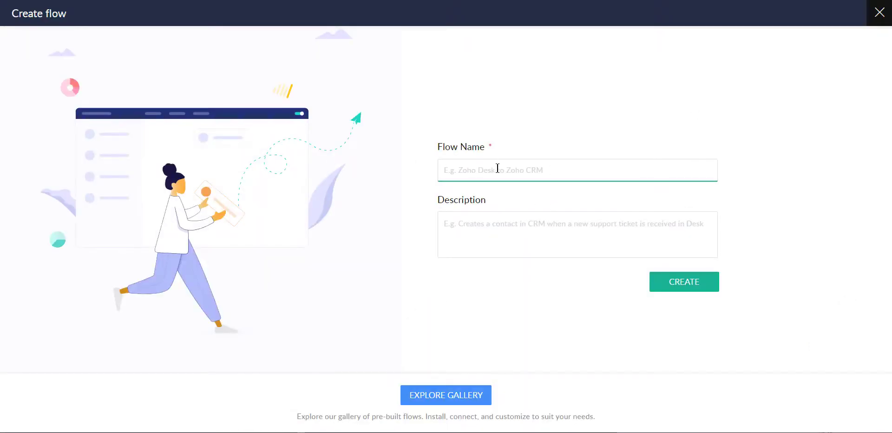
type("Test 3 V")
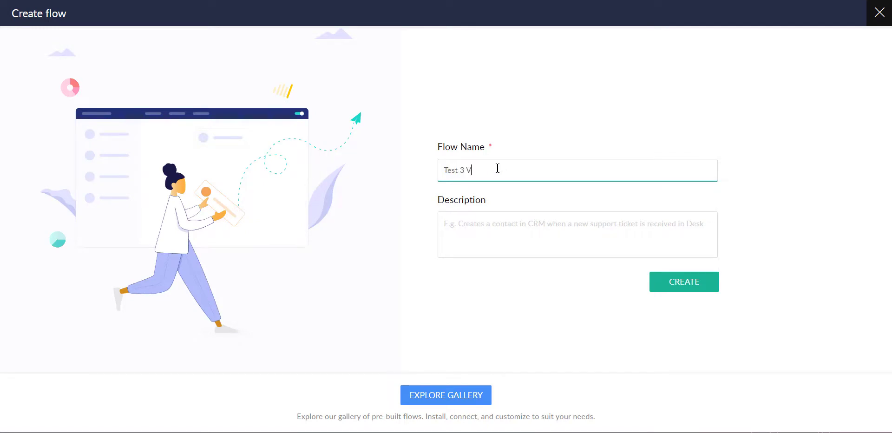
type("ideo")
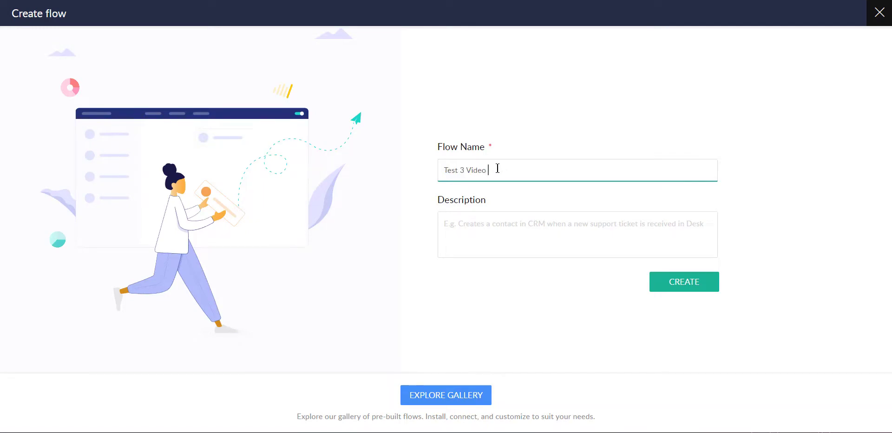
type("Test")
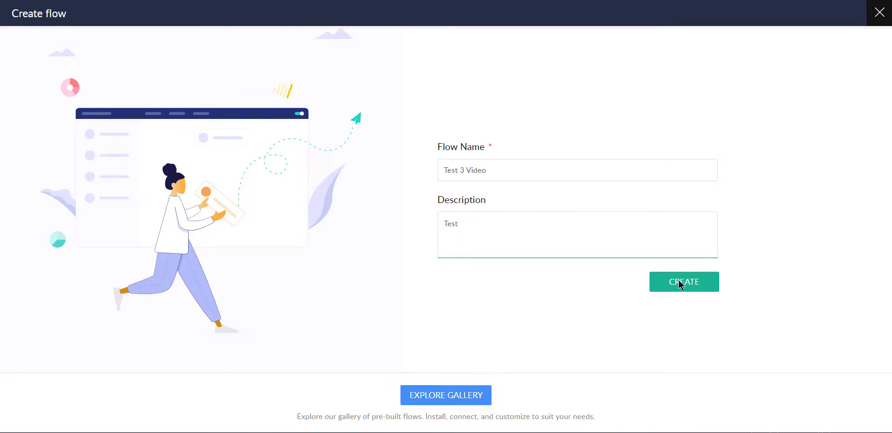
left_click(684, 282)
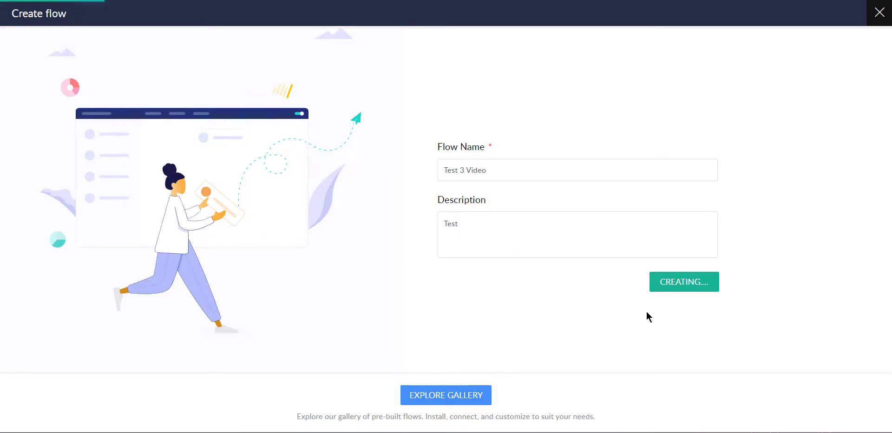
mouse_move(549, 243)
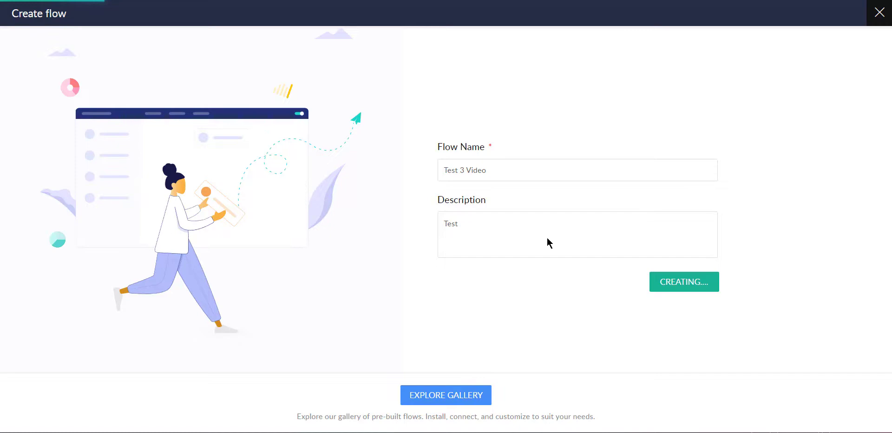
left_click(684, 282)
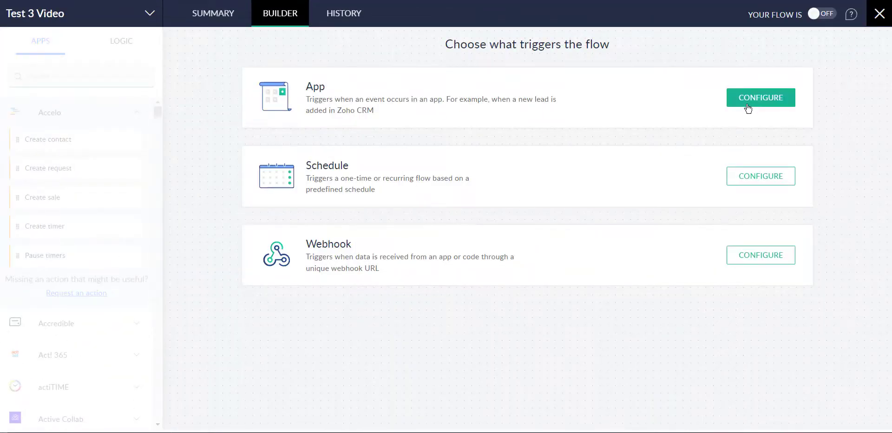
Choose an app event as the trigger and pick Zoho Inventory as the trigger app.
left_click(761, 98)
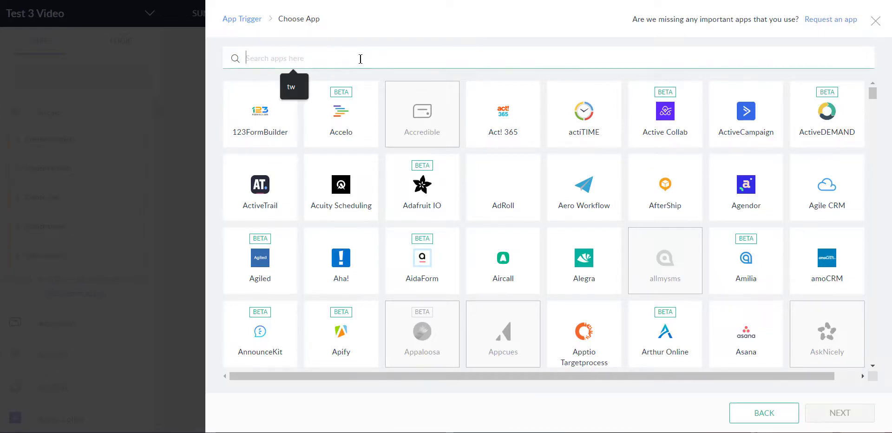
type("zoho")
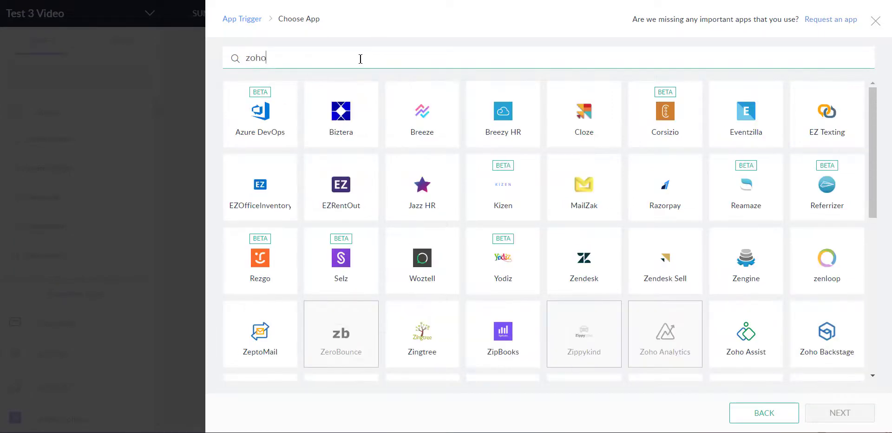
type("in")
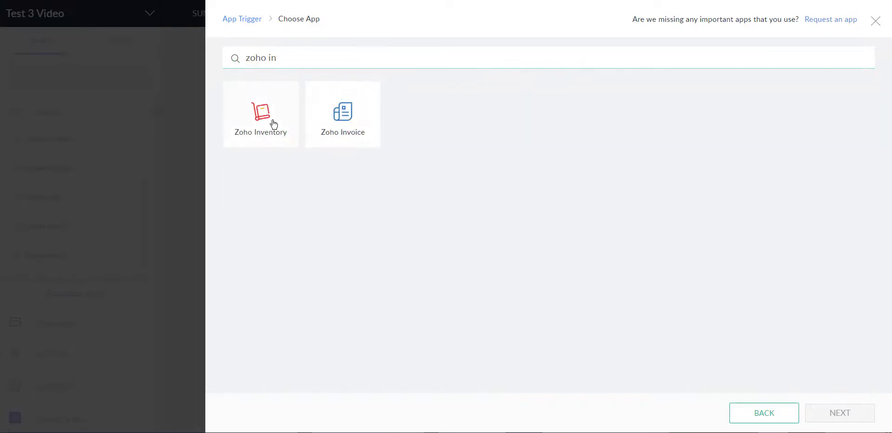
left_click(260, 114)
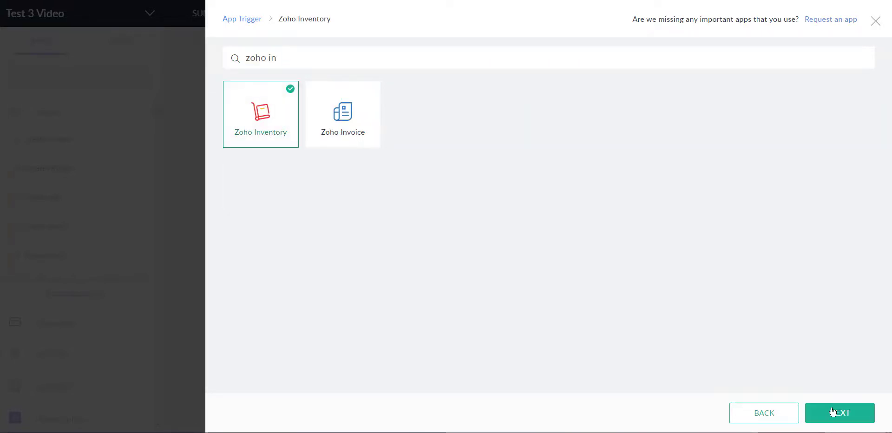
left_click(839, 412)
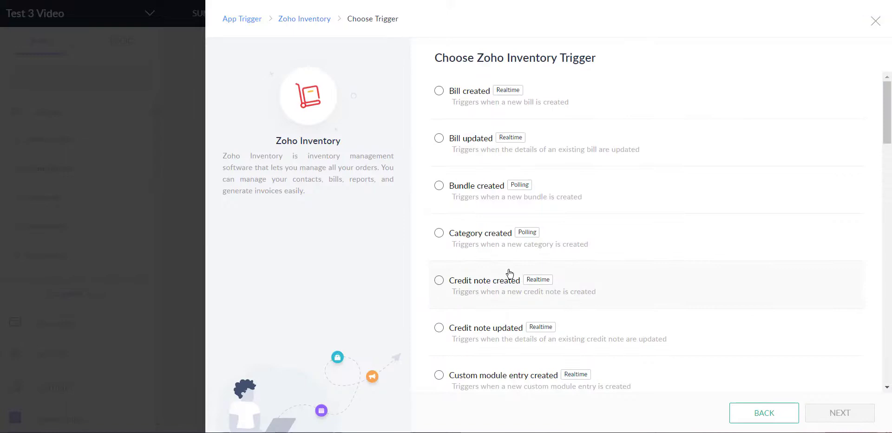
Select 'Item created' as the Zoho Inventory trigger and continue.
scroll("down", 3)
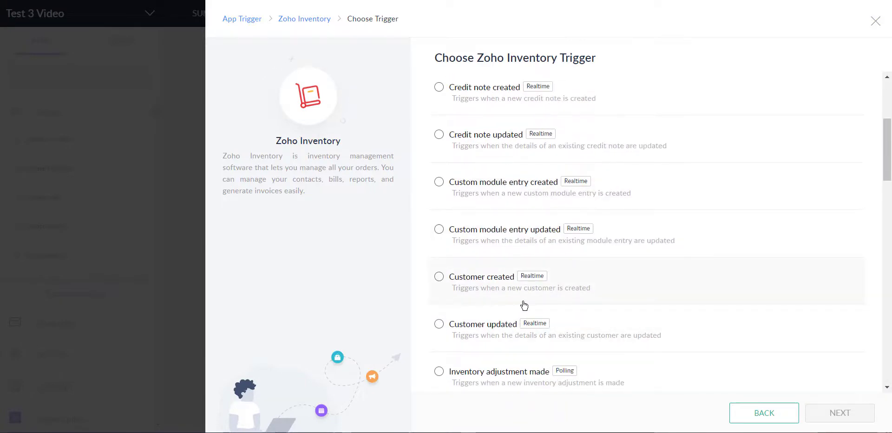
scroll("down", 3)
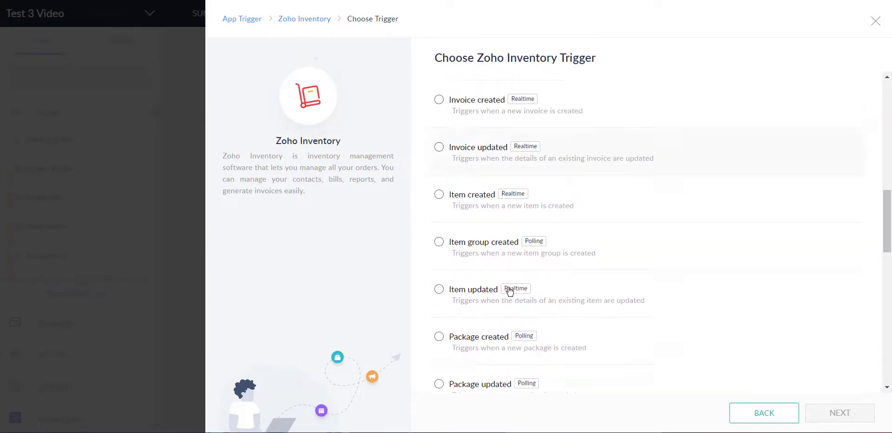
scroll("up", 3)
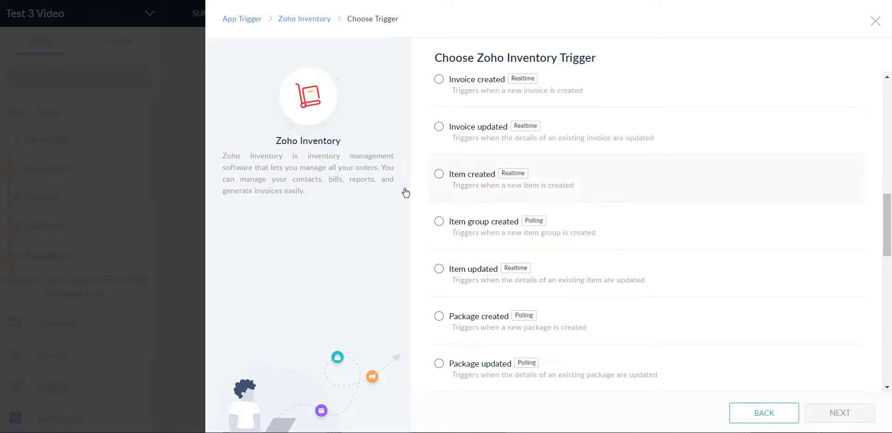
left_click(439, 173)
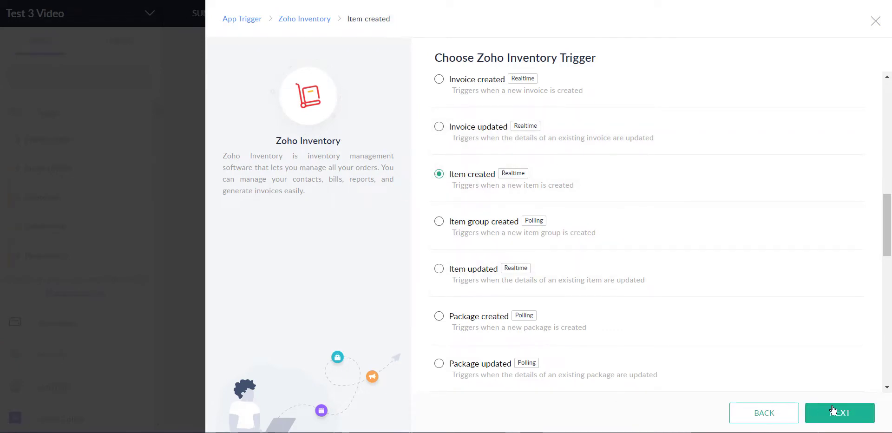
left_click(838, 412)
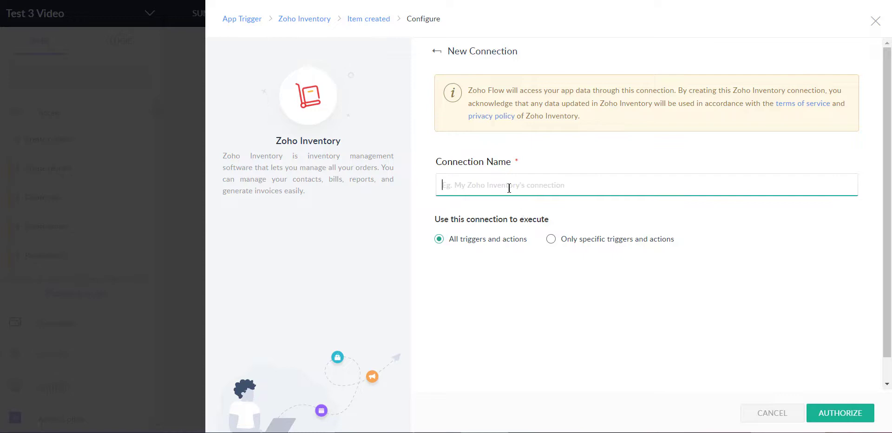
Authorize a Zoho Inventory connection named 'Test 3 video', choose the organization and finish the trigger.
type("Test 3 video")
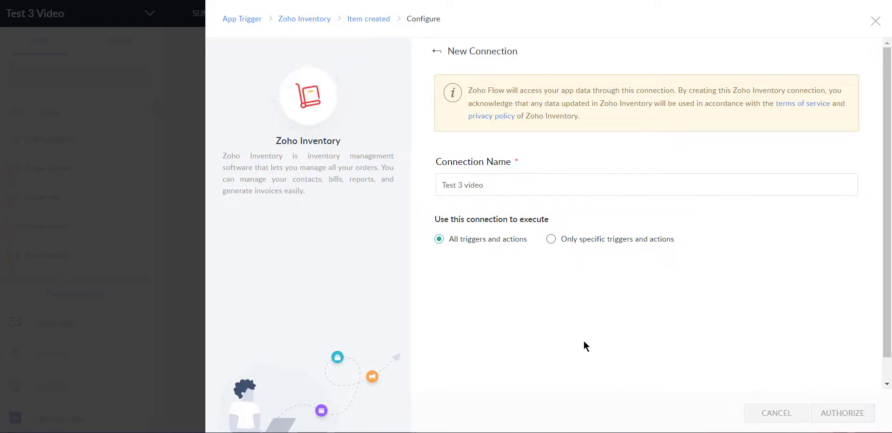
left_click(843, 412)
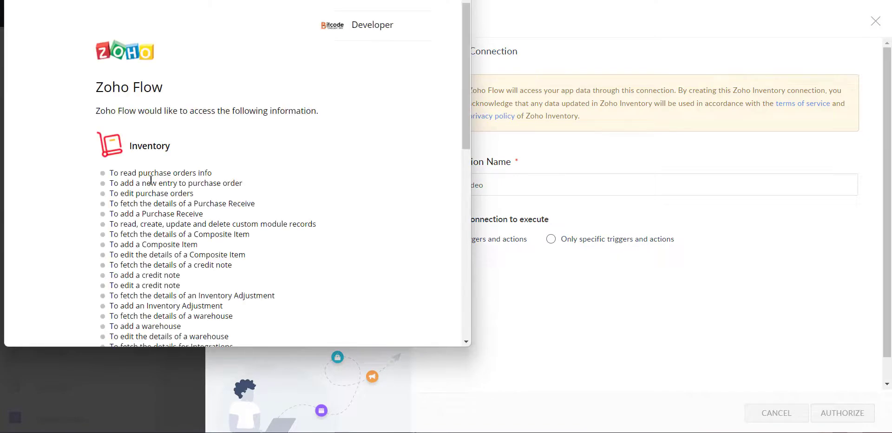
left_click(842, 412)
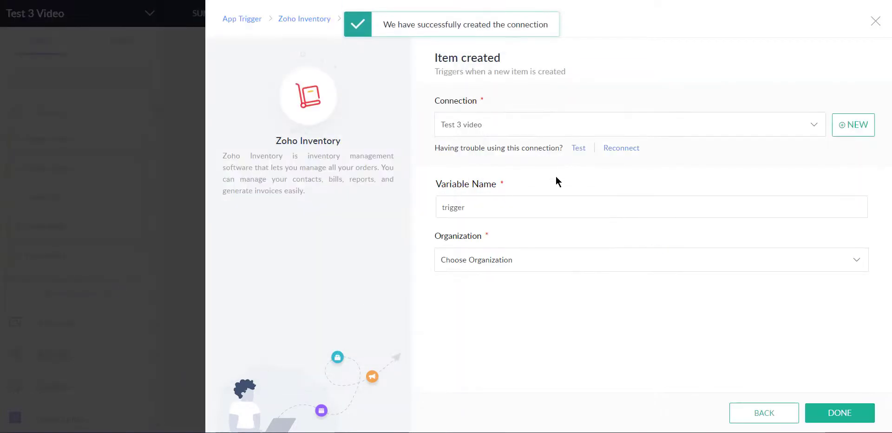
left_click(650, 259)
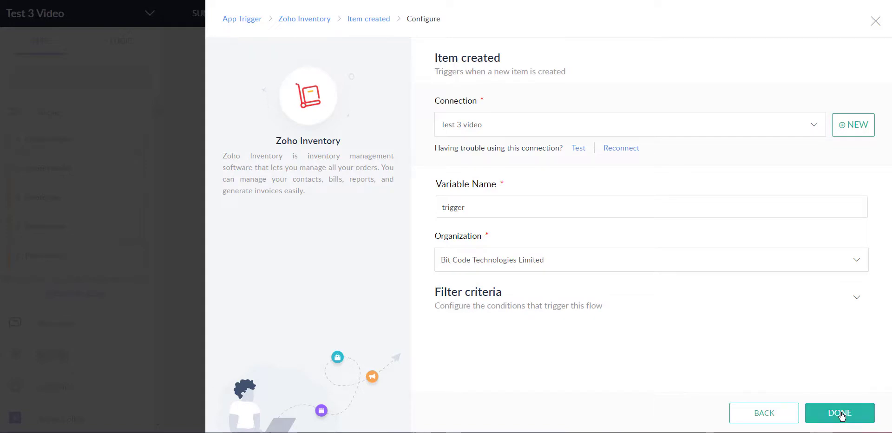
left_click(839, 412)
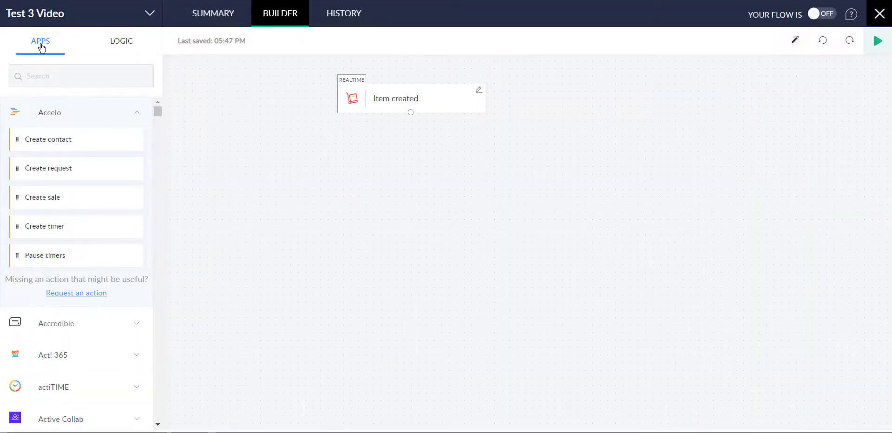
Find WooCommerce in the Apps panel and add its Create product action under the trigger.
type("w")
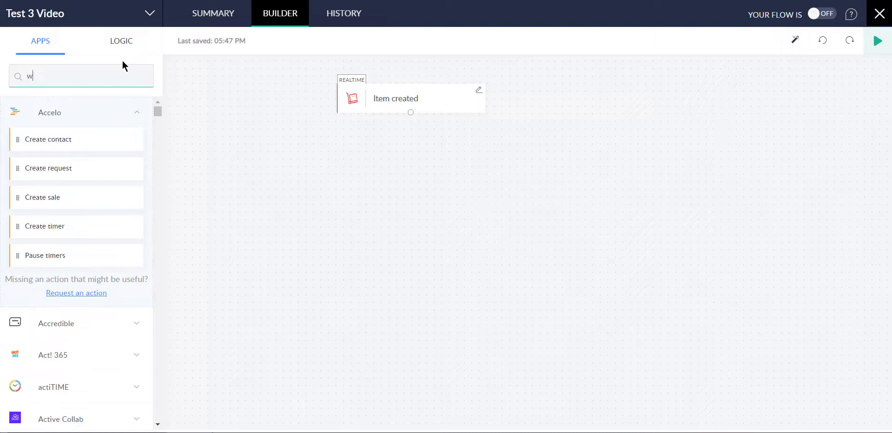
type("ooco")
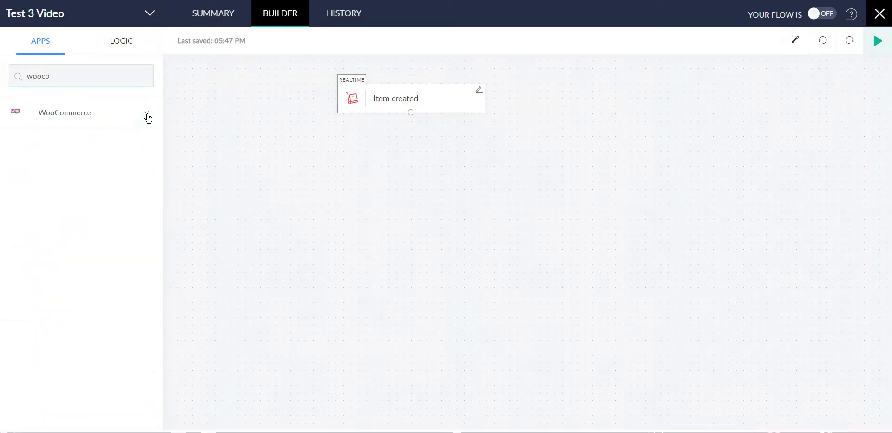
left_click(64, 113)
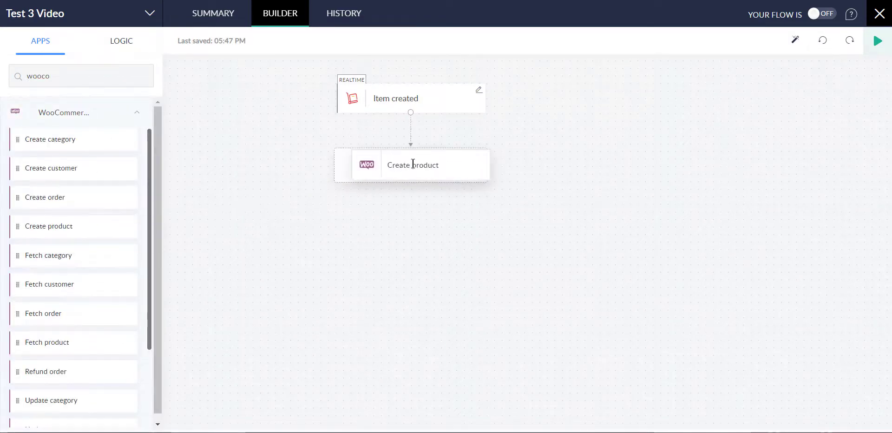
left_click(411, 165)
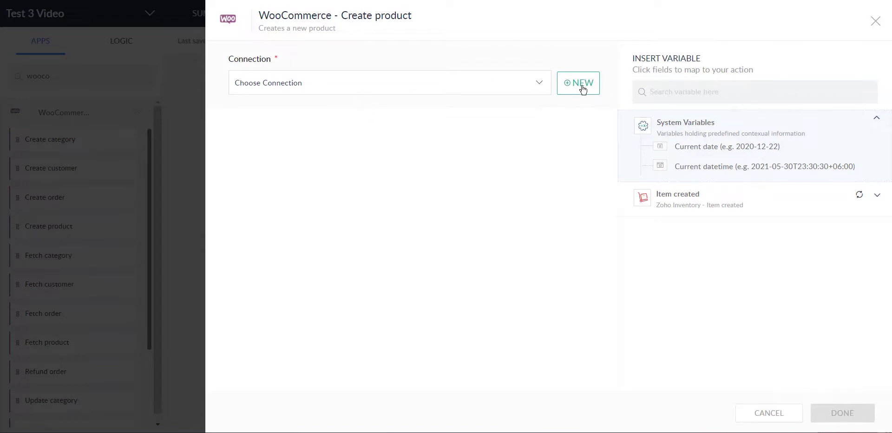
List the existing WooCommerce connections for the Create product action.
left_click(388, 82)
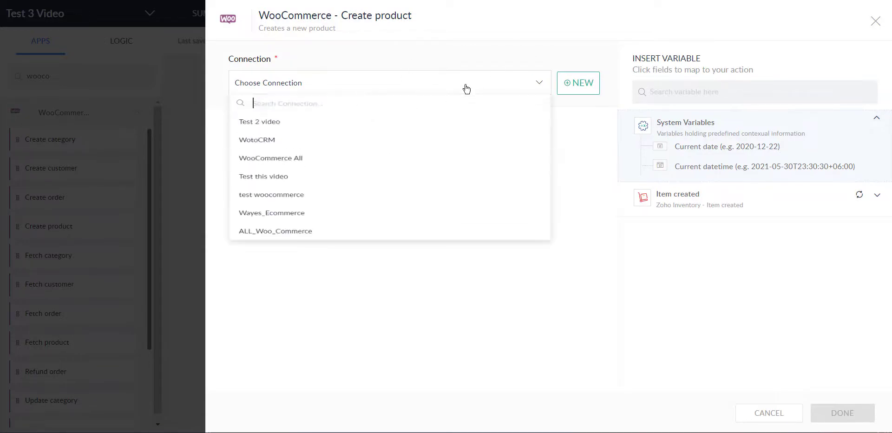
left_click(577, 83)
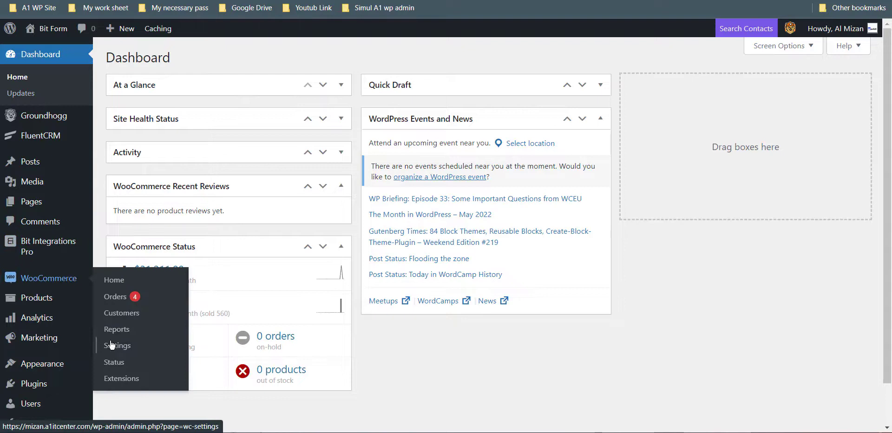
In WooCommerce Advanced REST API settings, generate a new API key named 'Test 3 video'.
left_click(117, 346)
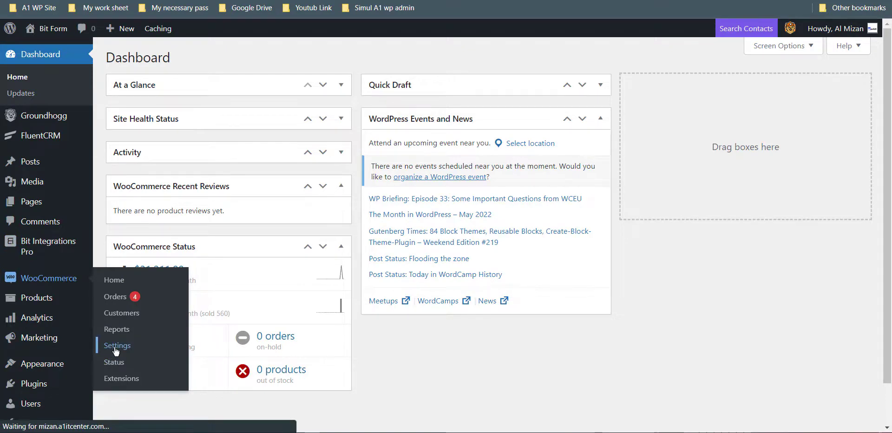
left_click(117, 345)
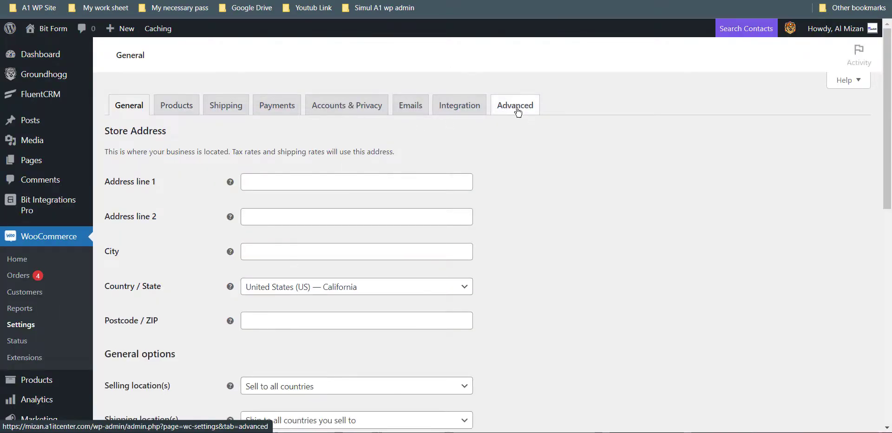
left_click(514, 104)
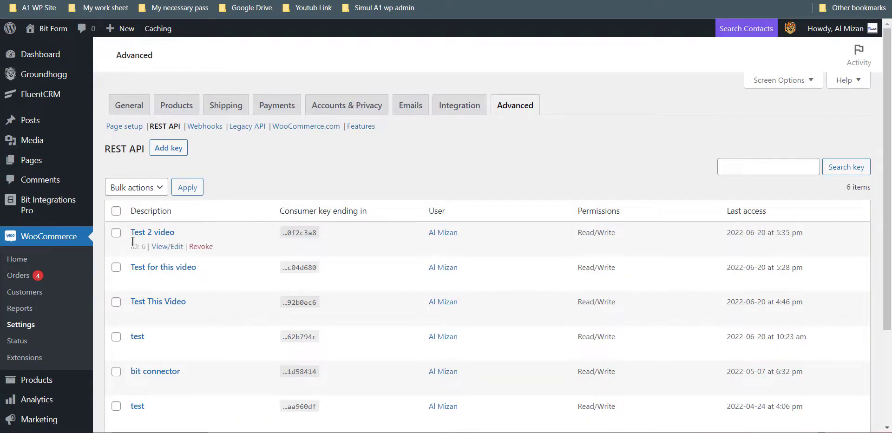
mouse_move(174, 218)
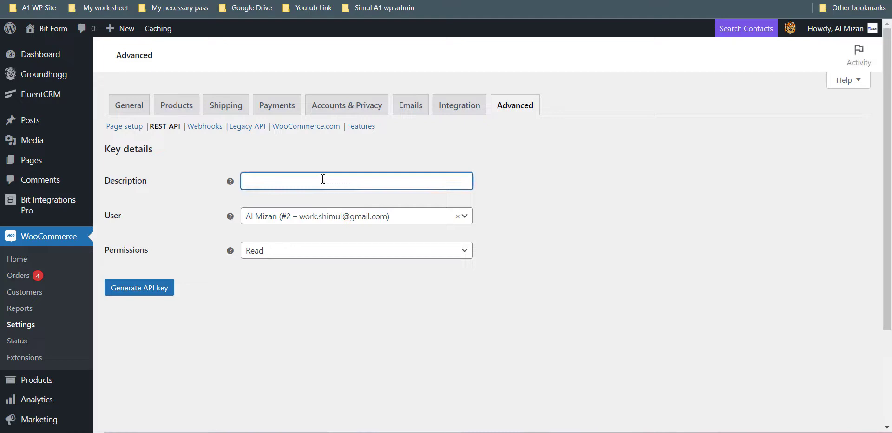
type("Test")
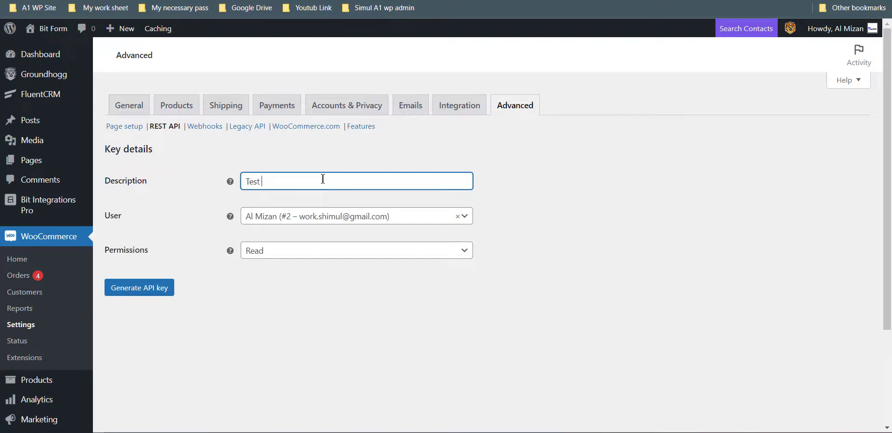
left_click(356, 250)
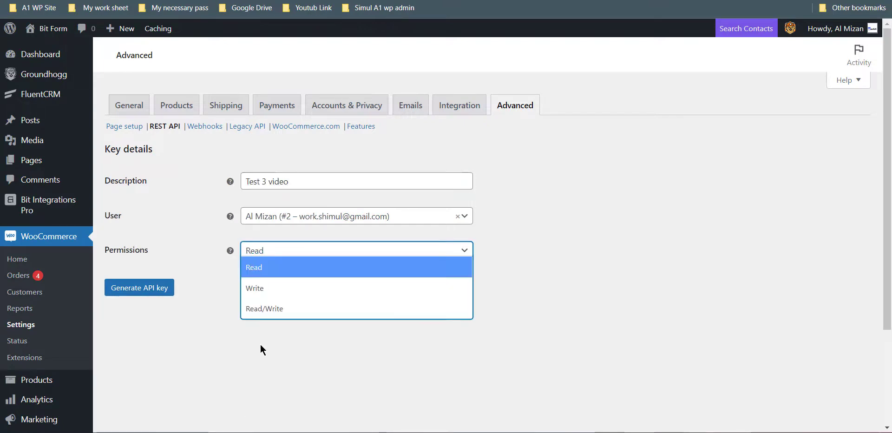
left_click(139, 287)
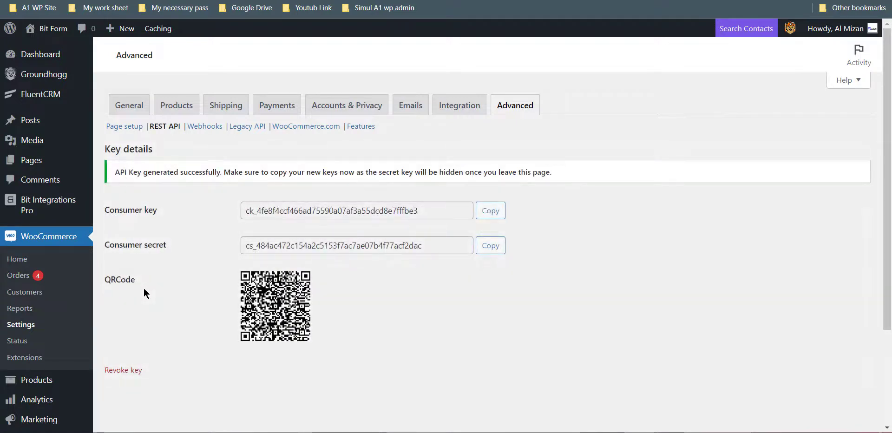
Authorize a WooCommerce connection 'Test 3 video' using the copied consumer key and secret.
left_click(489, 211)
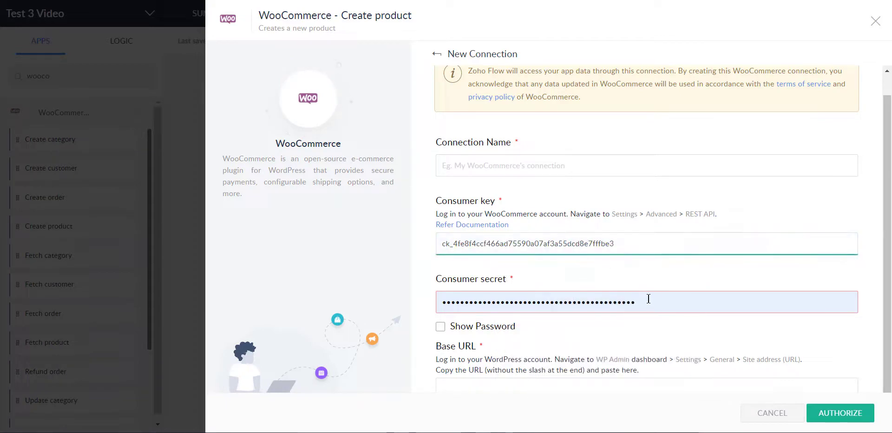
mouse_move(645, 323)
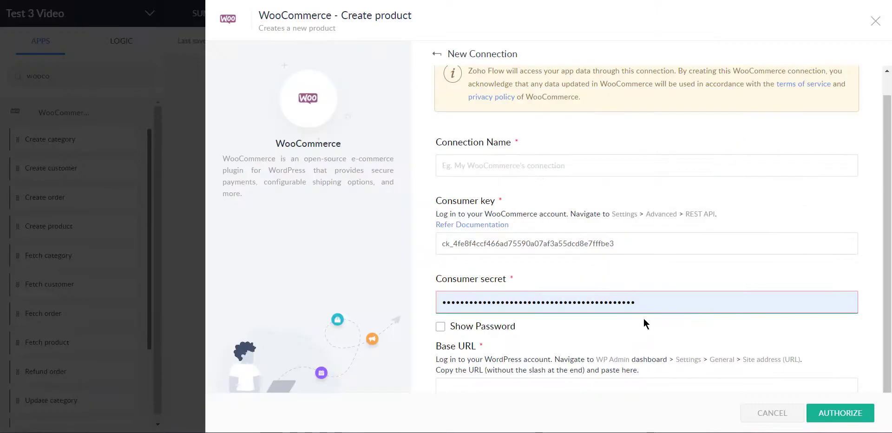
left_click(440, 326)
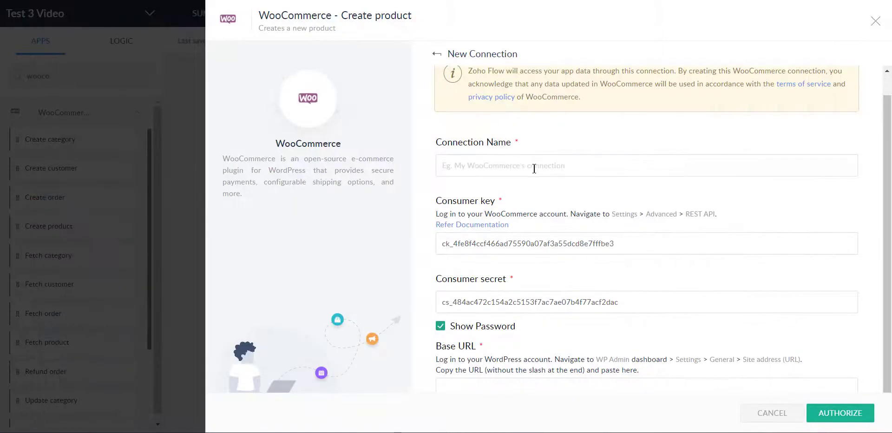
type("Test3")
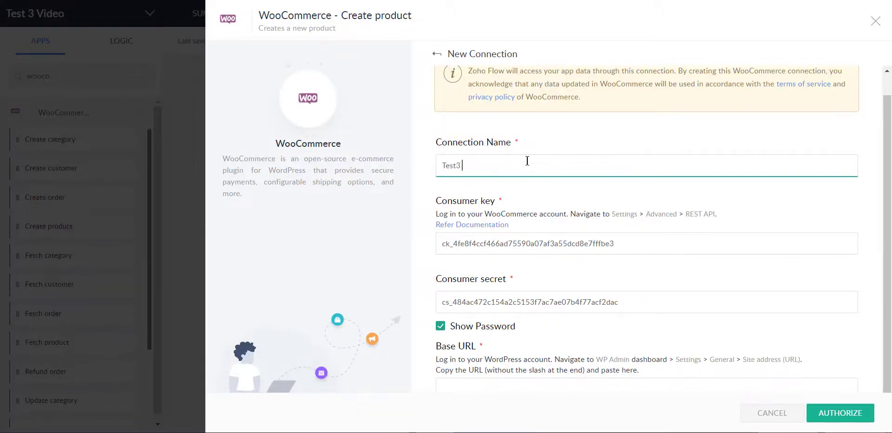
type("Test 3 vide")
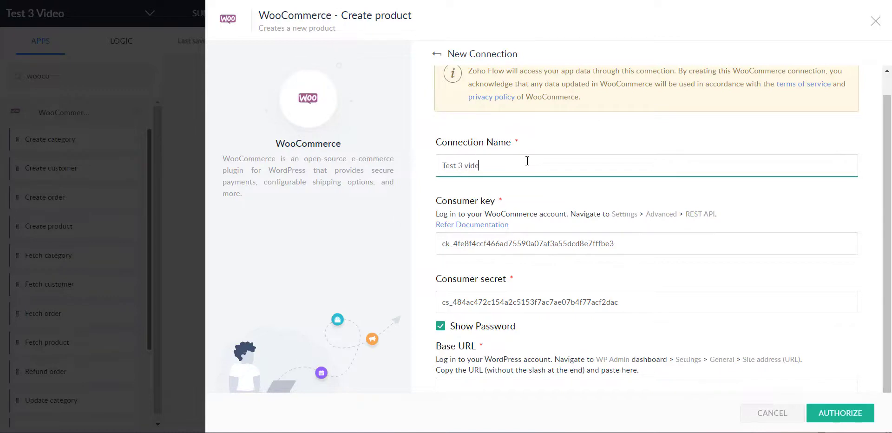
left_click(489, 245)
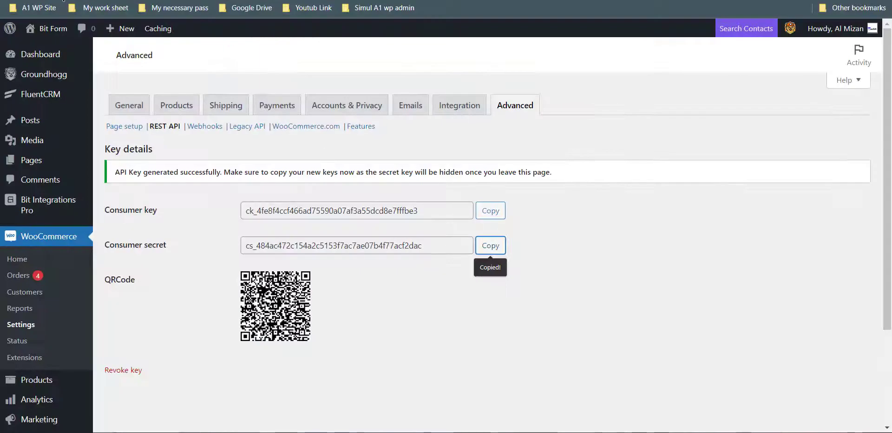
mouse_move(261, 131)
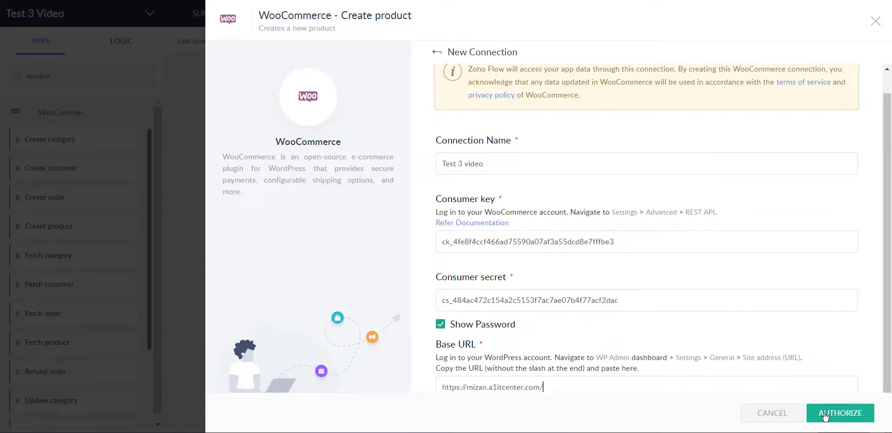
left_click(840, 413)
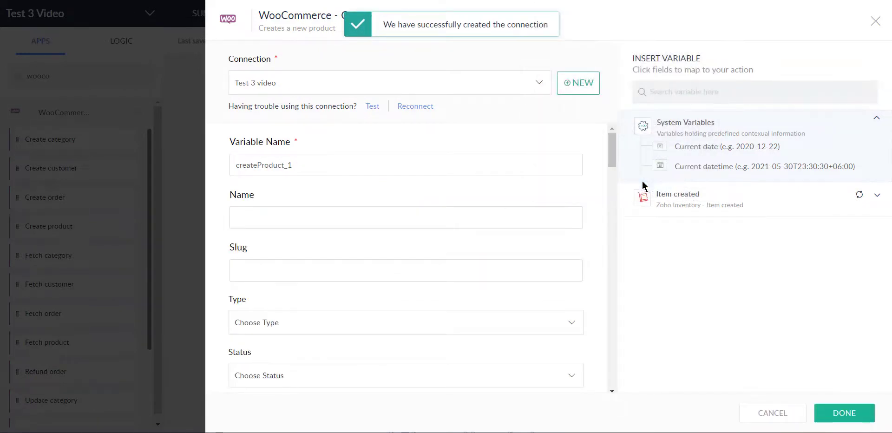
Map the Item created name, SKU and price variables into Create product and save the action.
left_click(405, 217)
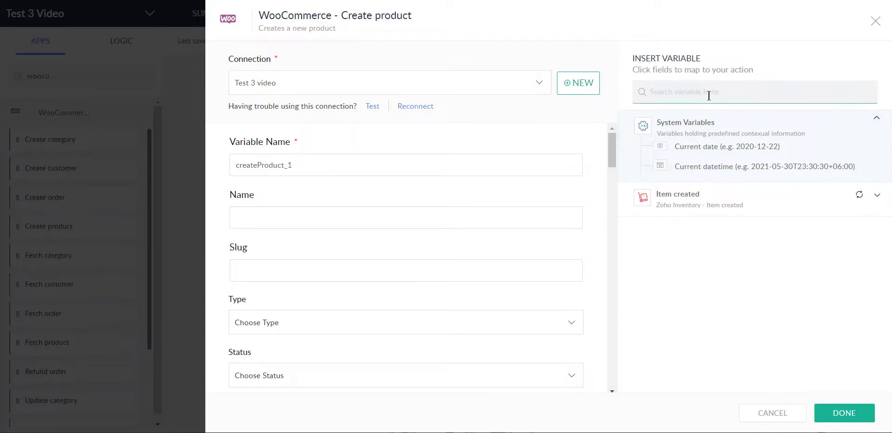
type("nam")
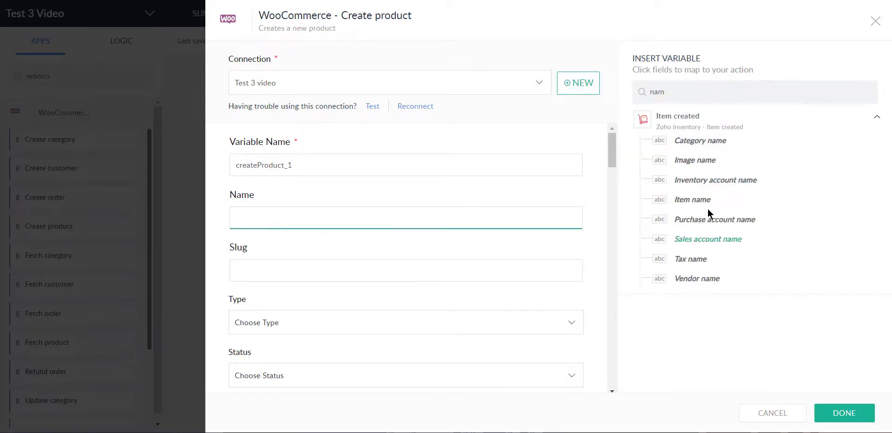
scroll("down", 3)
type("sku")
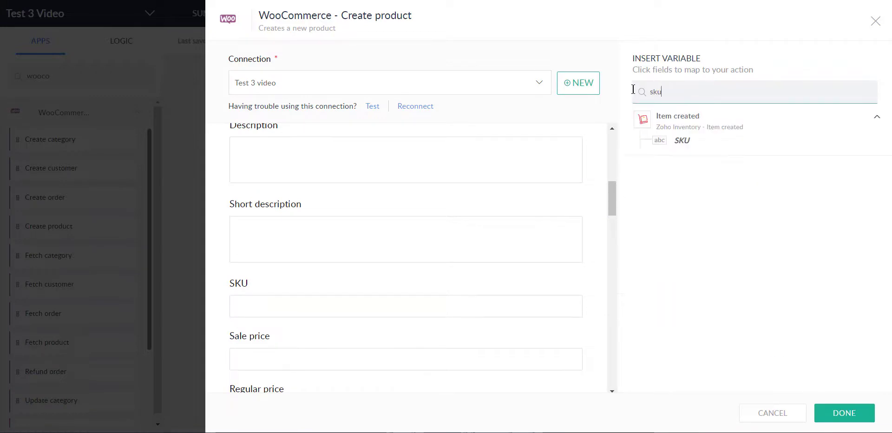
scroll("down", 3)
type("rate")
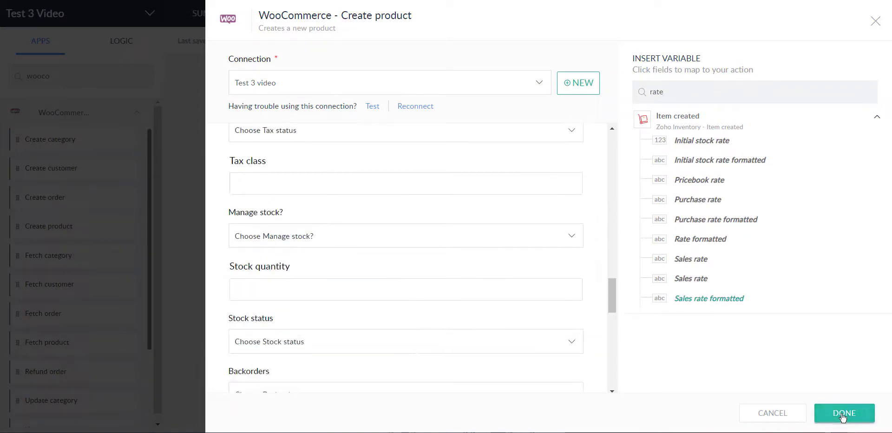
left_click(844, 414)
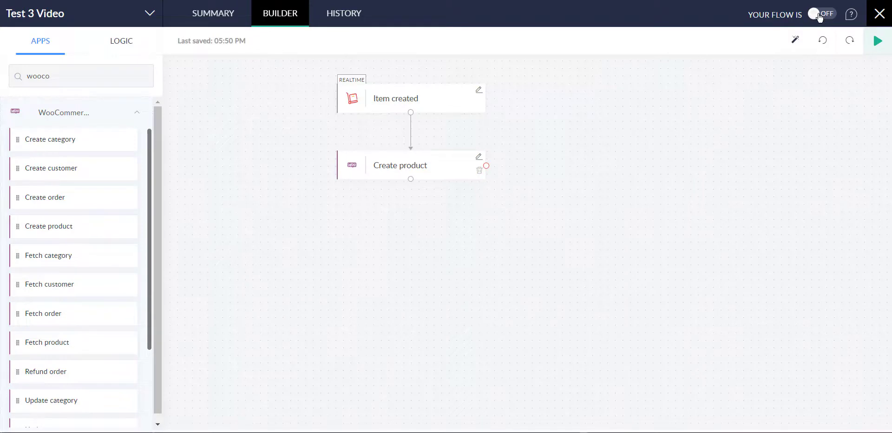
Toggle the 'Test 3 Video' flow to ON.
left_click(822, 14)
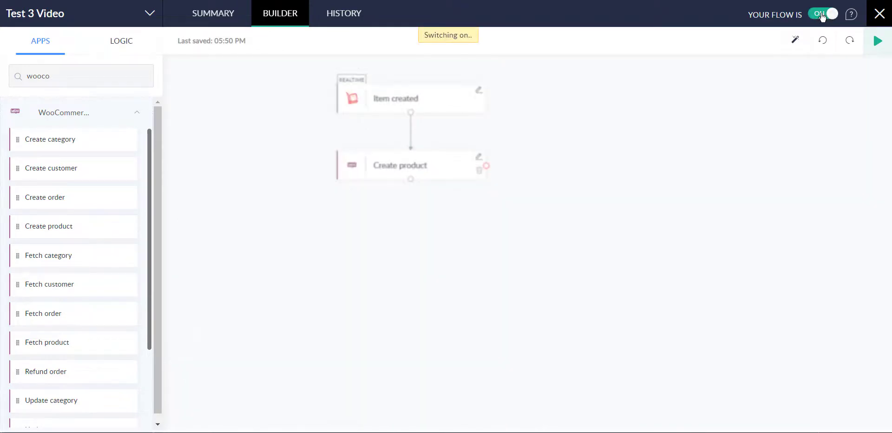
left_click(823, 14)
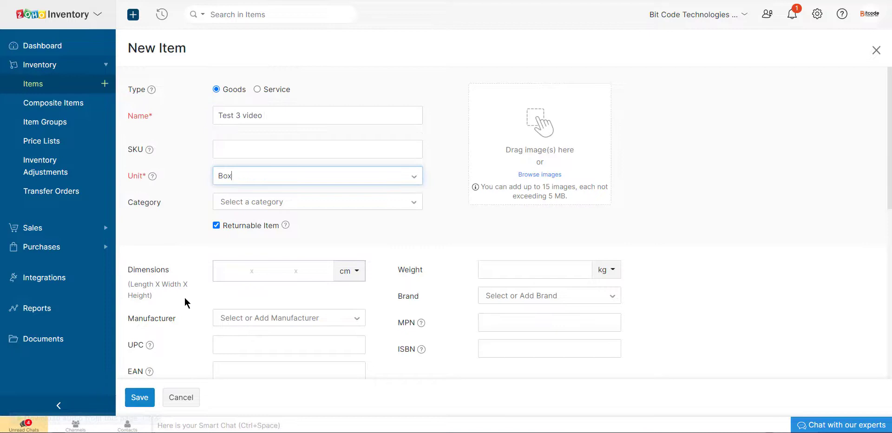
Set the inventory account to Finished Goods, disable Purchase Information, and save item 'Test 3 video'.
left_click(288, 270)
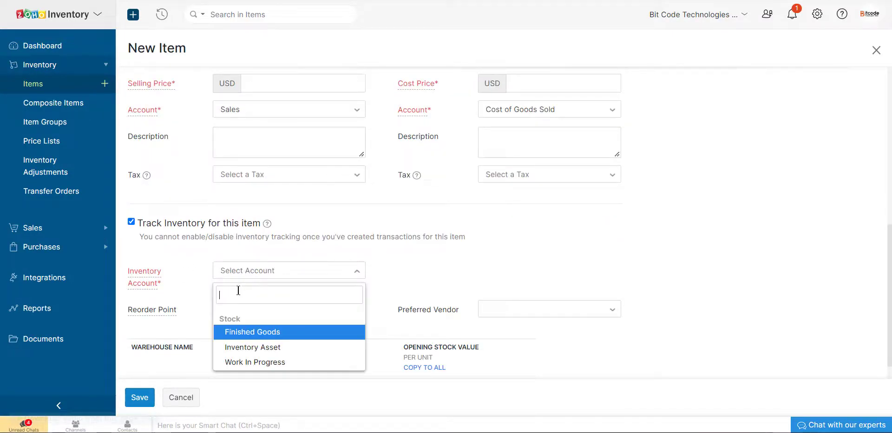
left_click(252, 331)
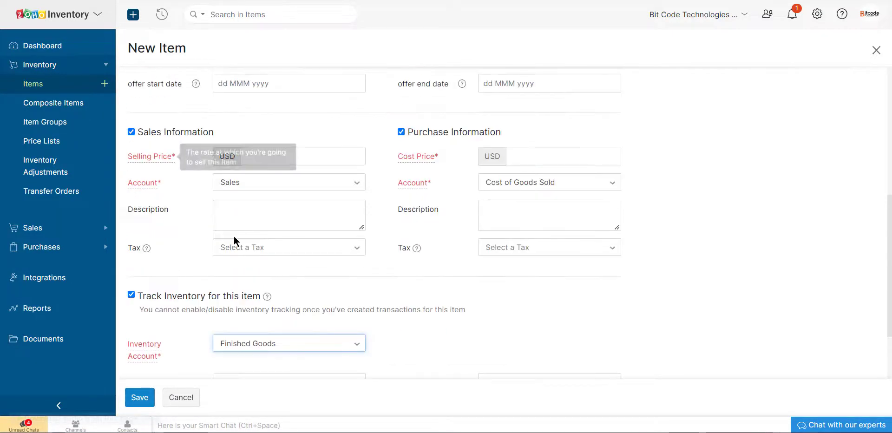
left_click(301, 156)
type("89")
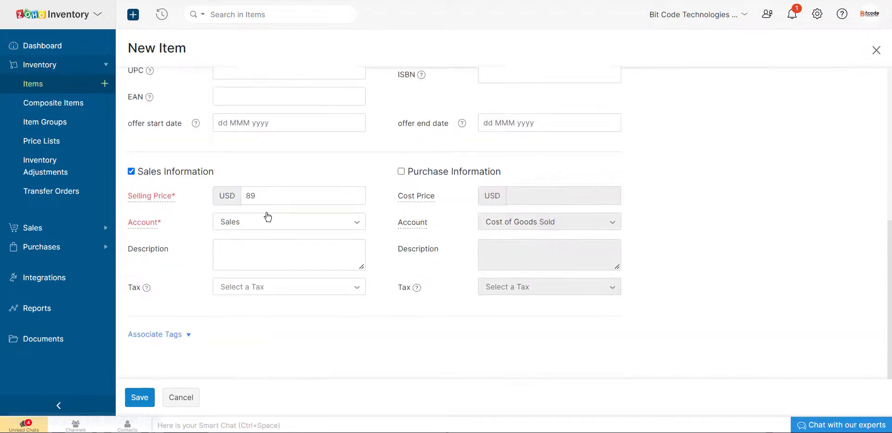
left_click(140, 396)
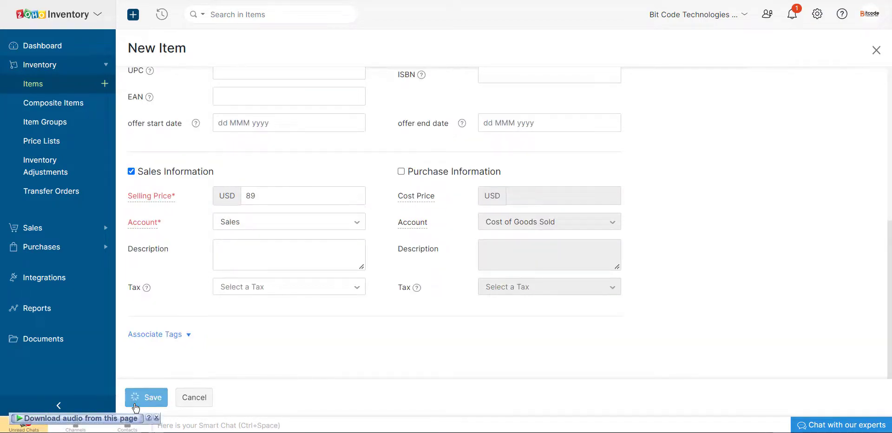
left_click(146, 397)
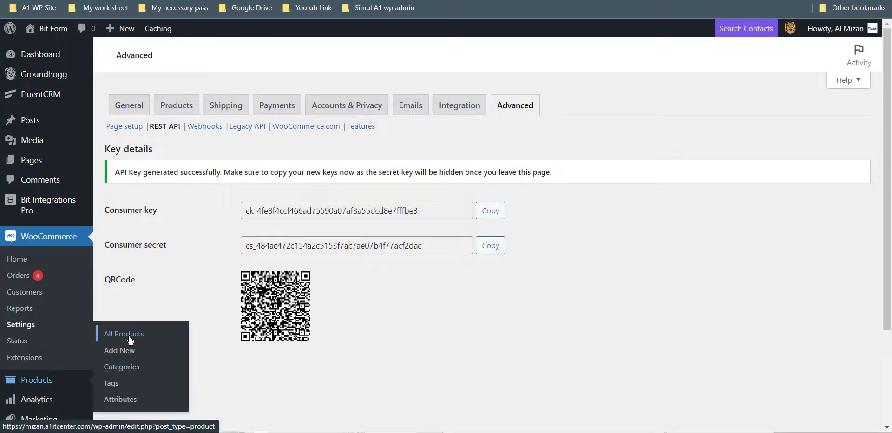
Show the WooCommerce All Products list, where 'Test 3 video' appears in stock at $89.00.
left_click(123, 333)
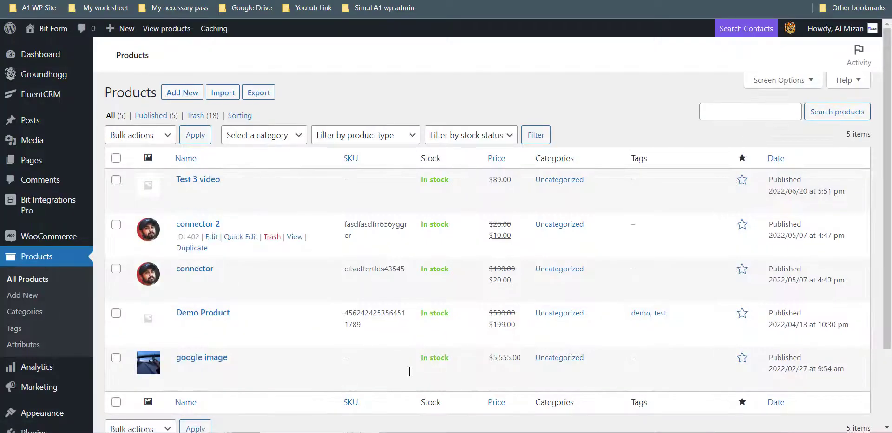